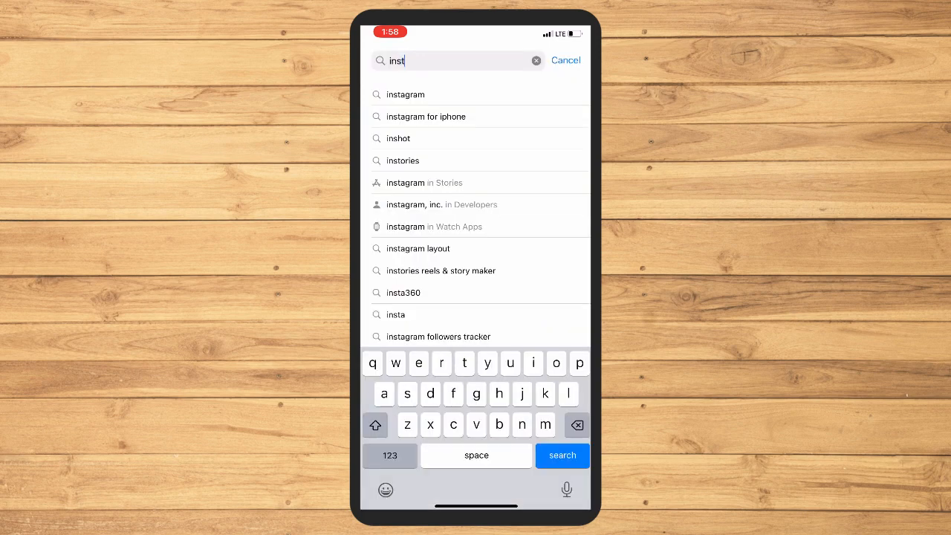
- Search the App Store for 'instagram' and bring up Instagram's app page with its update offer
left_click(404, 96)
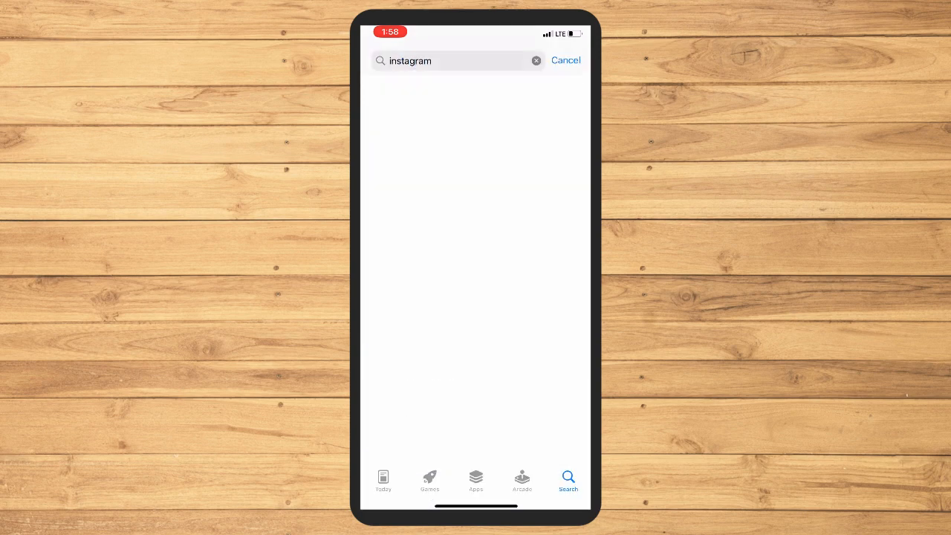
key("Enter")
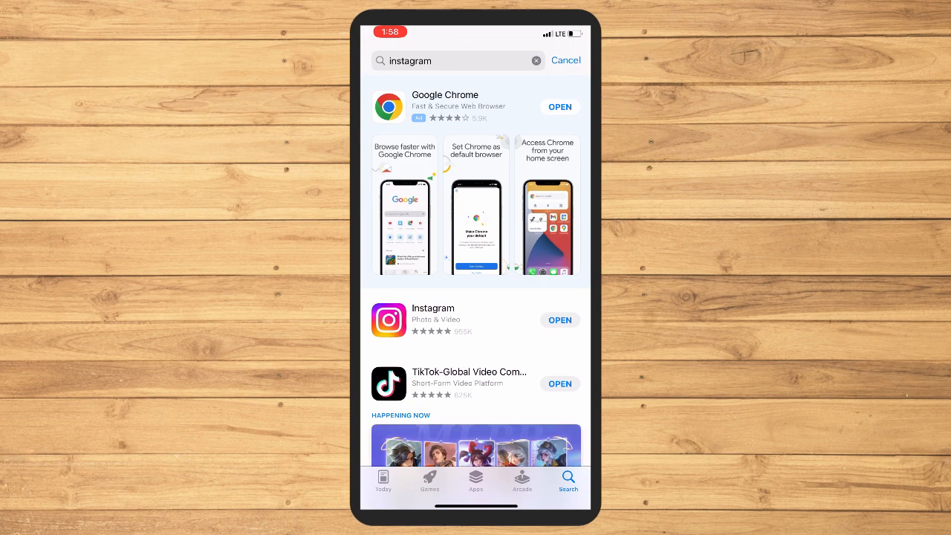
left_click(433, 308)
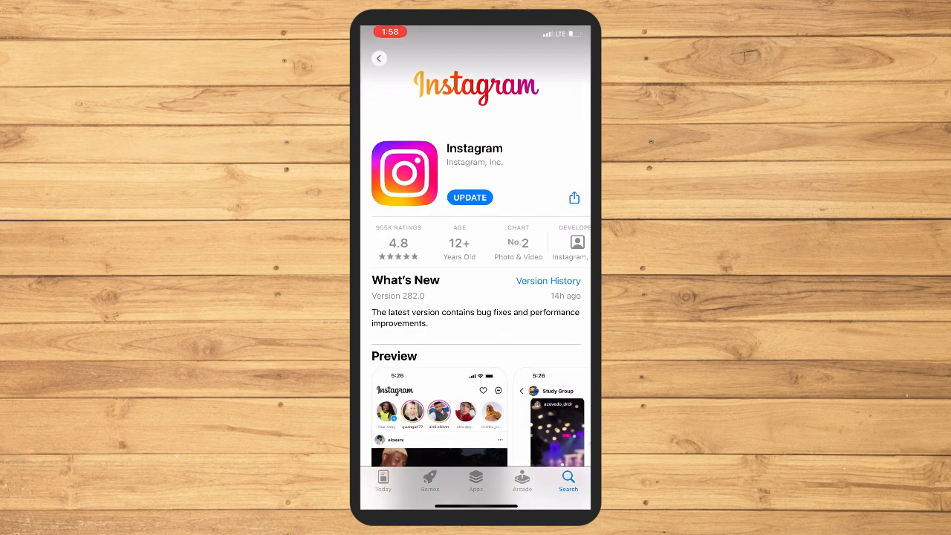
left_click(470, 196)
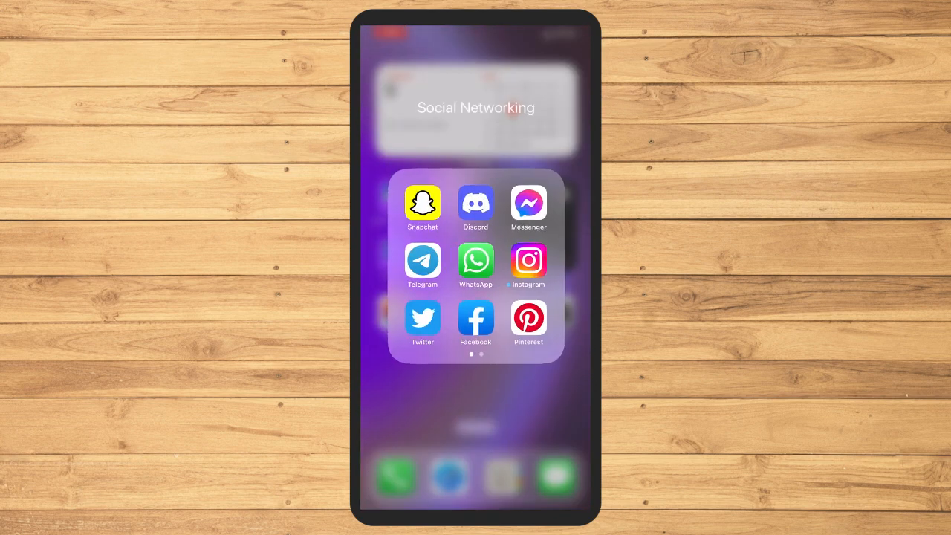
- Launch Instagram, swipe to the award post's second photo and scroll to its likes and comment preview
left_click(529, 260)
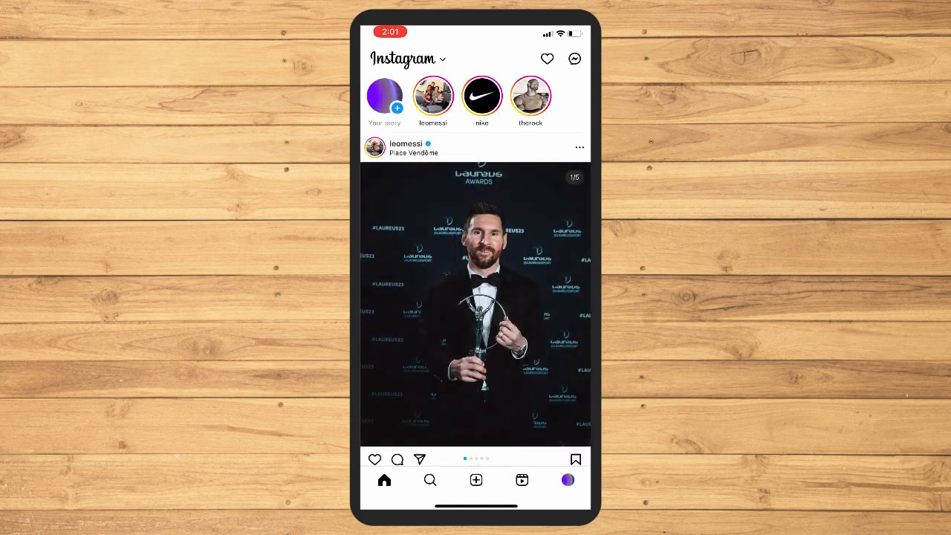
left_click_drag(535, 304, 386, 305)
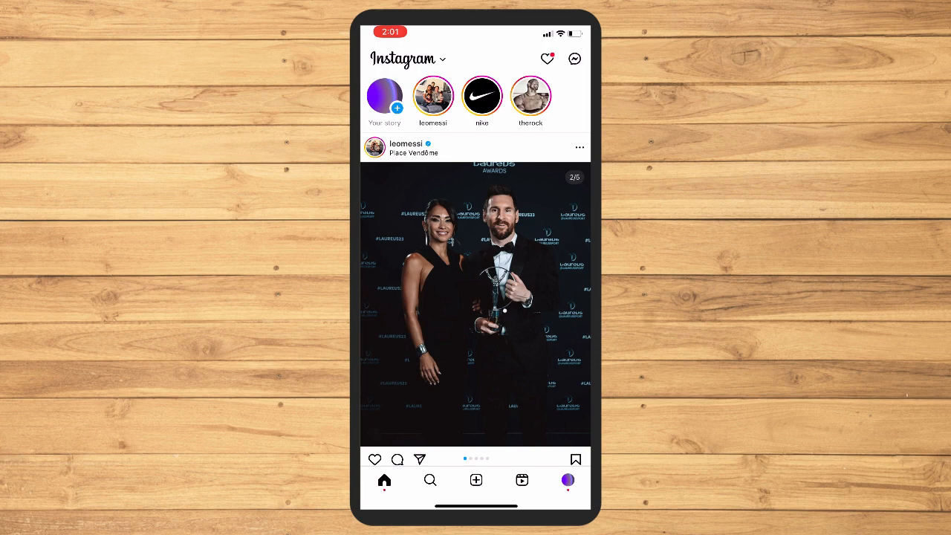
scroll("down", 3)
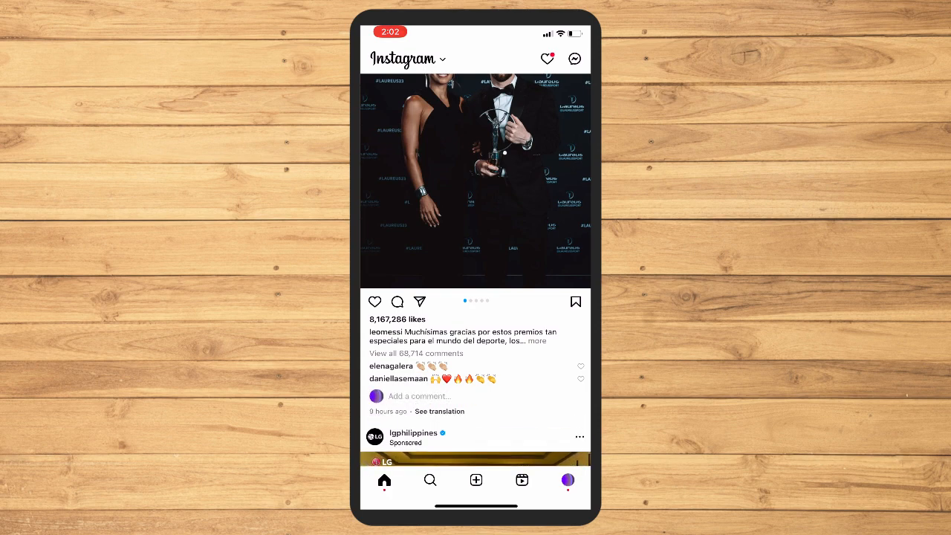
scroll("down", 3)
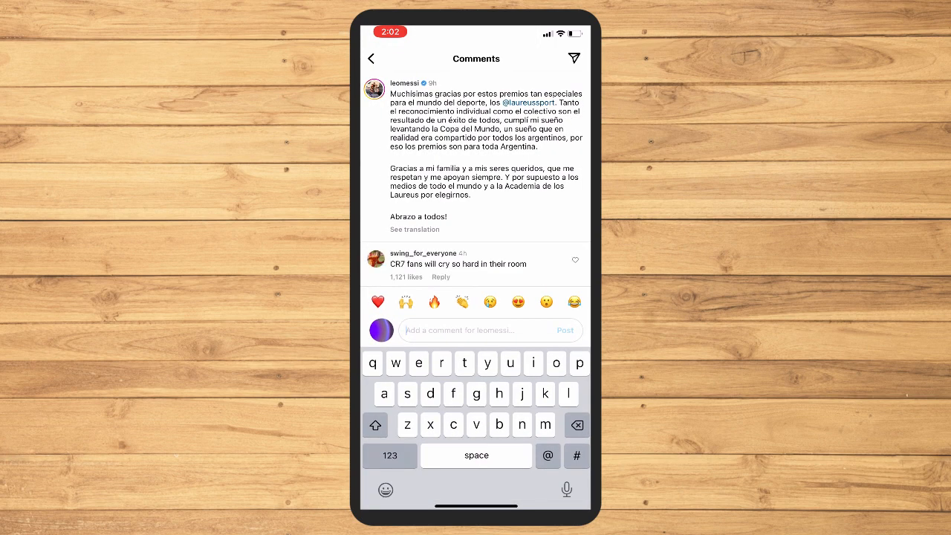
- Scroll the comments screen to reveal more of the post's comments and reply threads
scroll("down", 3)
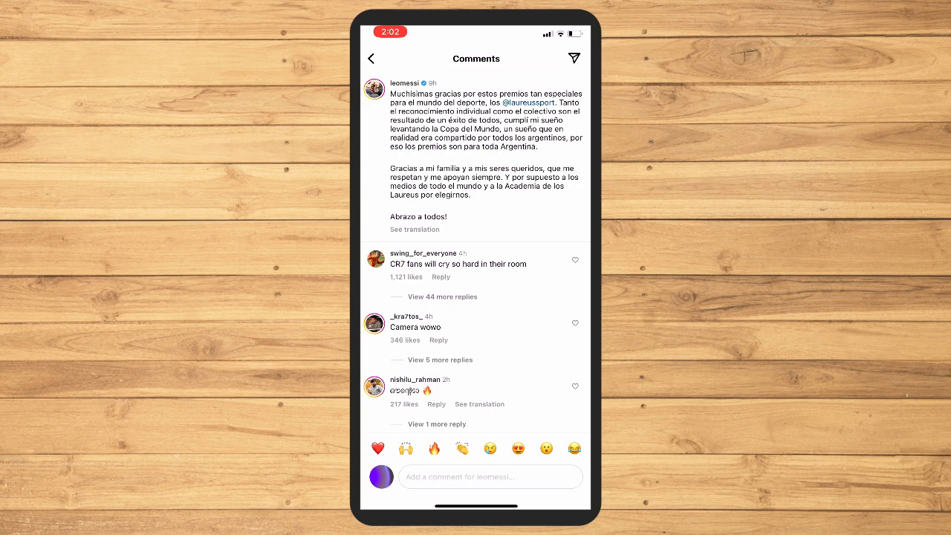
left_click(476, 478)
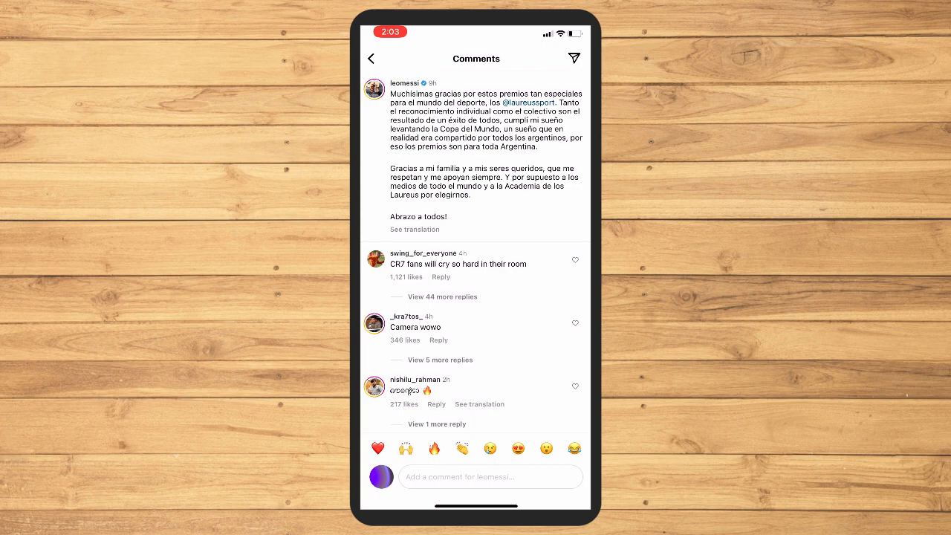
scroll("down", 3)
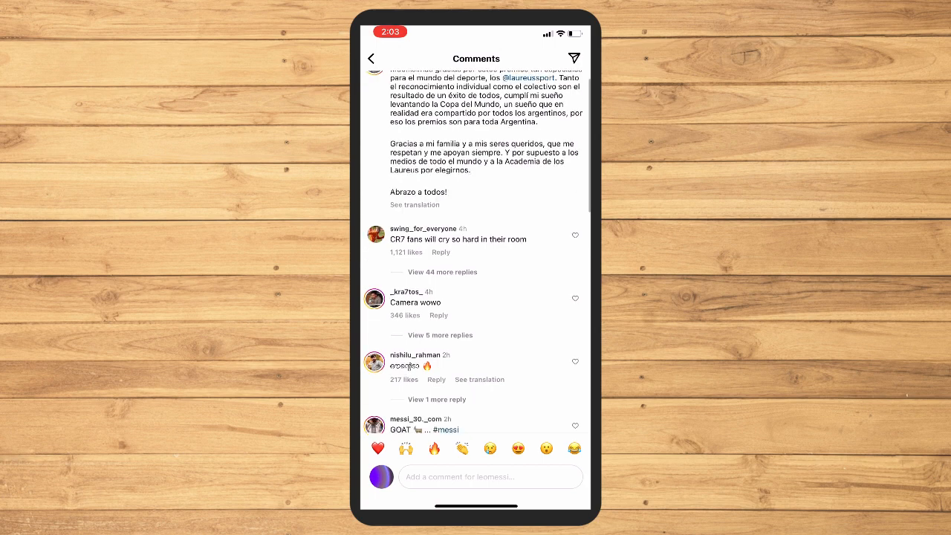